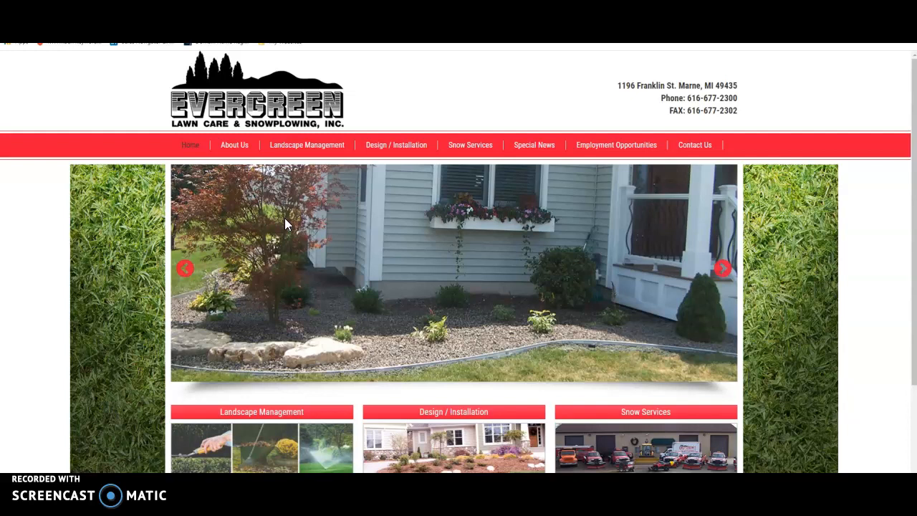
{"action": "mouse_move", "coordinate": [462, 357]}
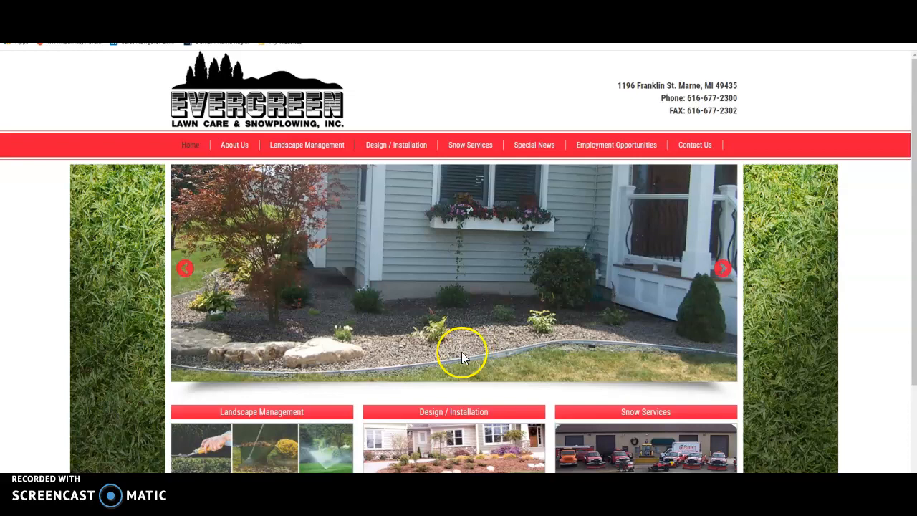
- Scroll through the Evergreen Lawn Care homepage slider and service boxes
{"action": "scroll", "scroll_direction": "down", "scroll_amount": 3}
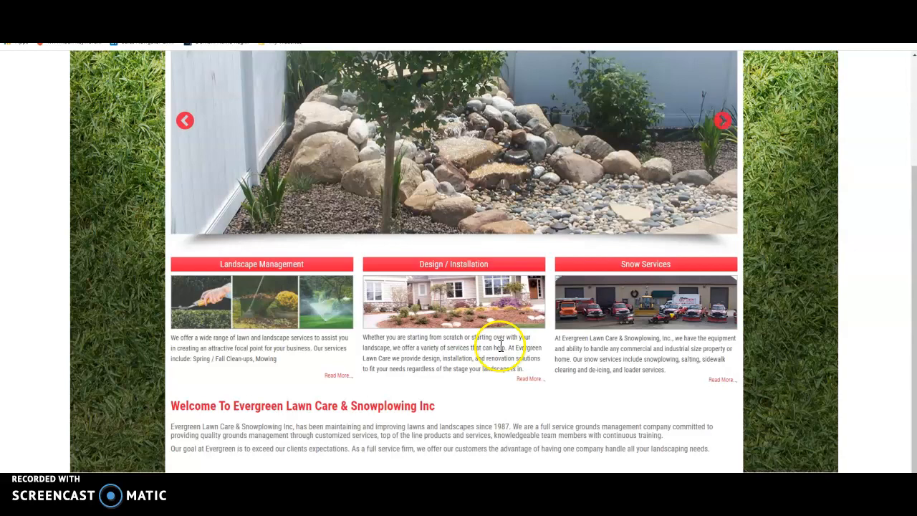
{"action": "scroll", "scroll_direction": "up", "scroll_amount": 3}
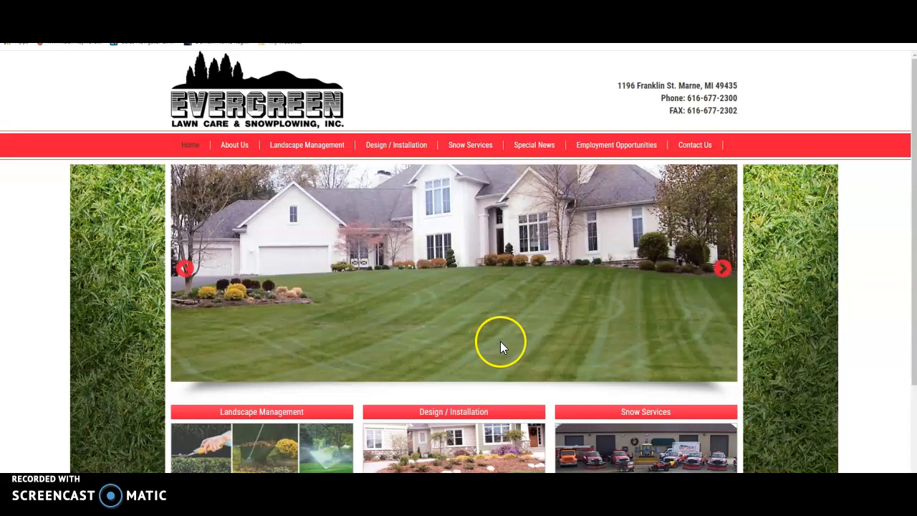
{"action": "scroll", "scroll_direction": "down", "scroll_amount": 3}
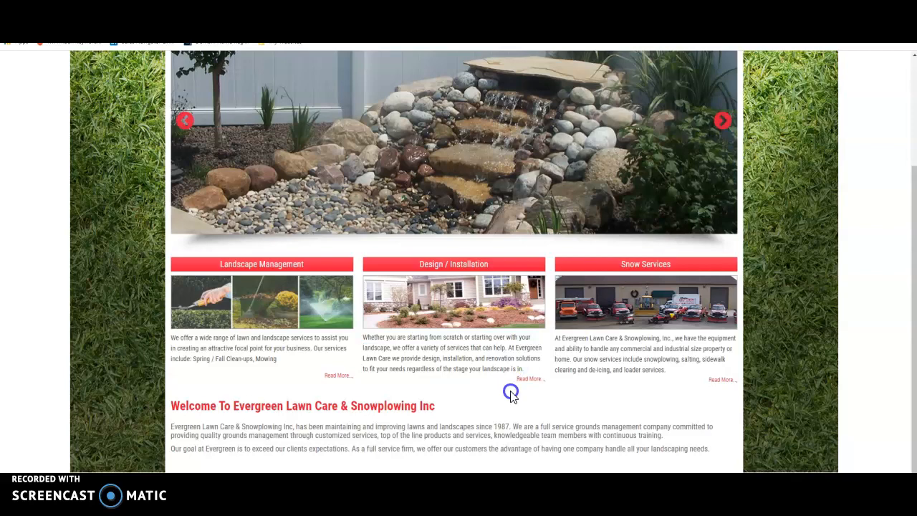
{"action": "scroll", "scroll_direction": "up", "scroll_amount": 3}
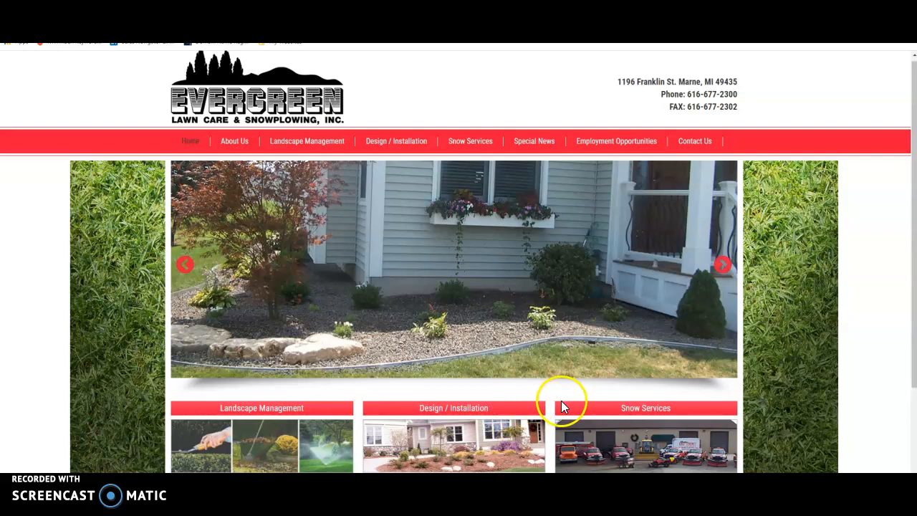
{"action": "scroll", "scroll_direction": "down", "scroll_amount": 3}
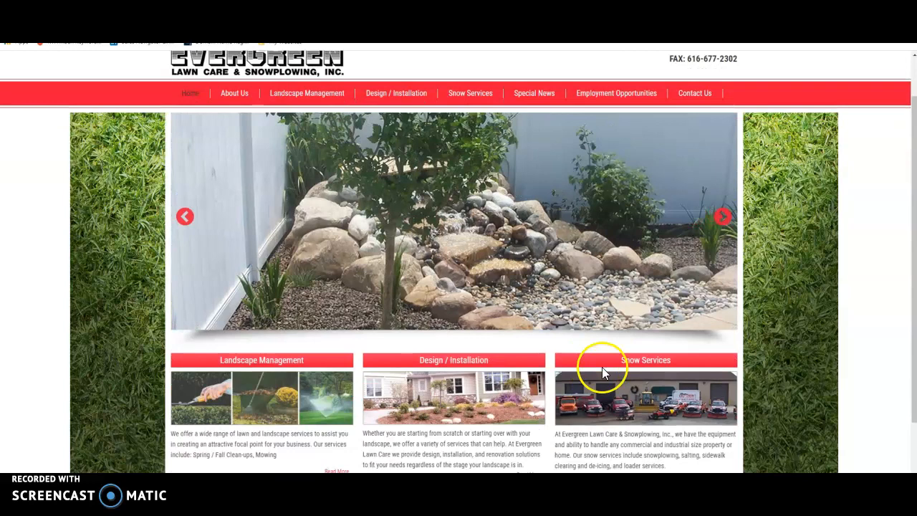
{"action": "scroll", "scroll_direction": "down", "scroll_amount": 3}
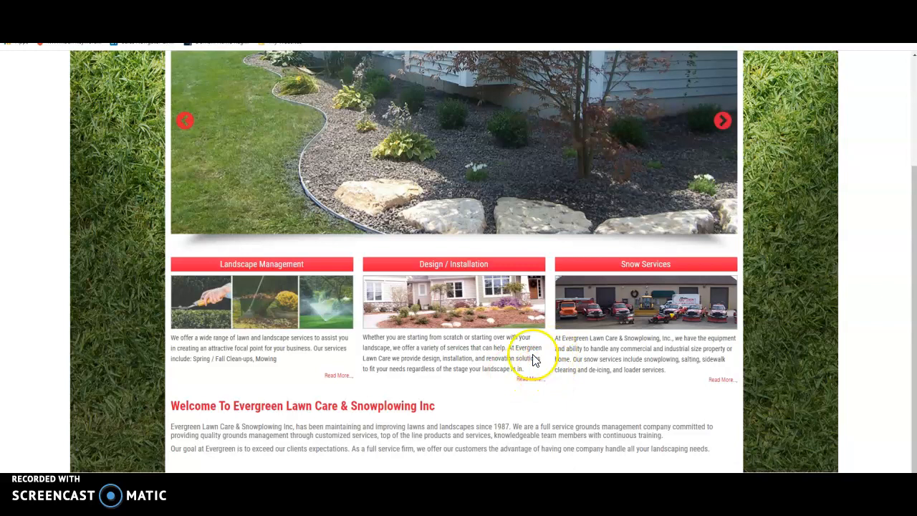
{"action": "scroll", "scroll_direction": "up", "scroll_amount": 3}
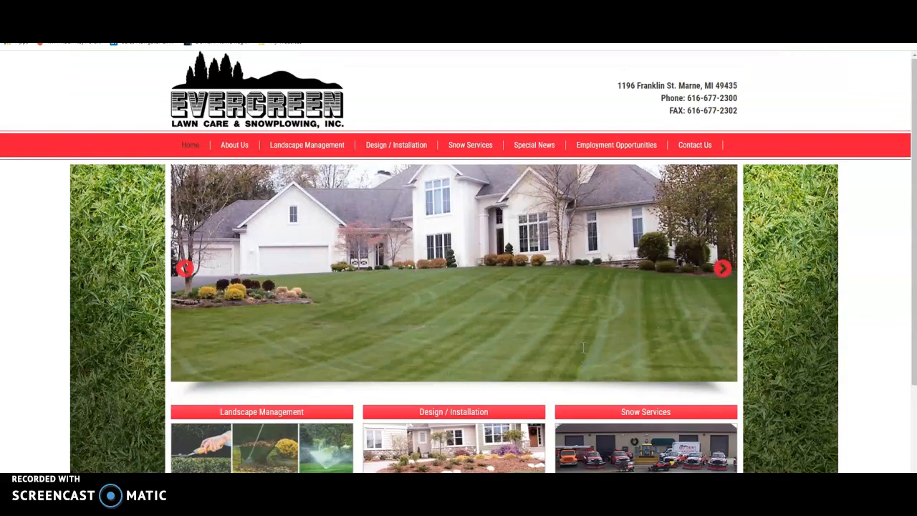
{"action": "scroll", "scroll_direction": "down", "scroll_amount": 3}
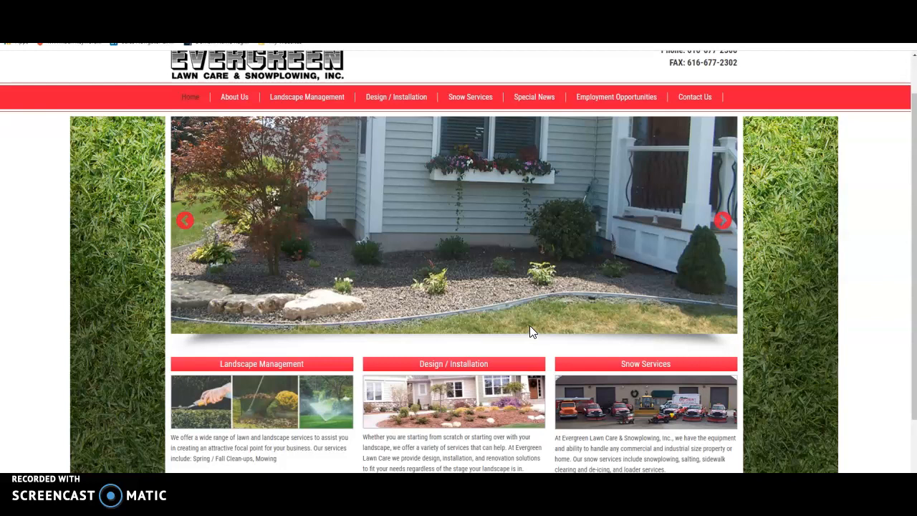
{"action": "scroll", "scroll_direction": "down", "scroll_amount": 3}
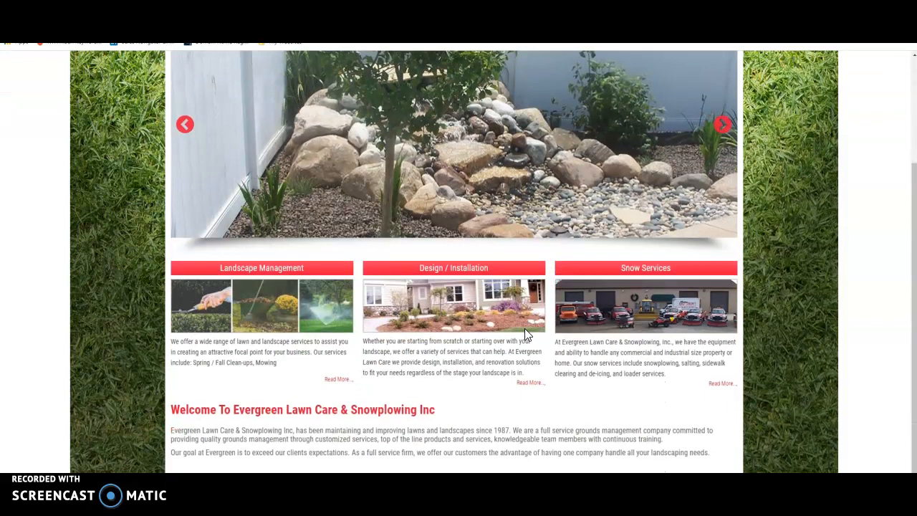
{"action": "scroll", "scroll_direction": "up", "scroll_amount": 3}
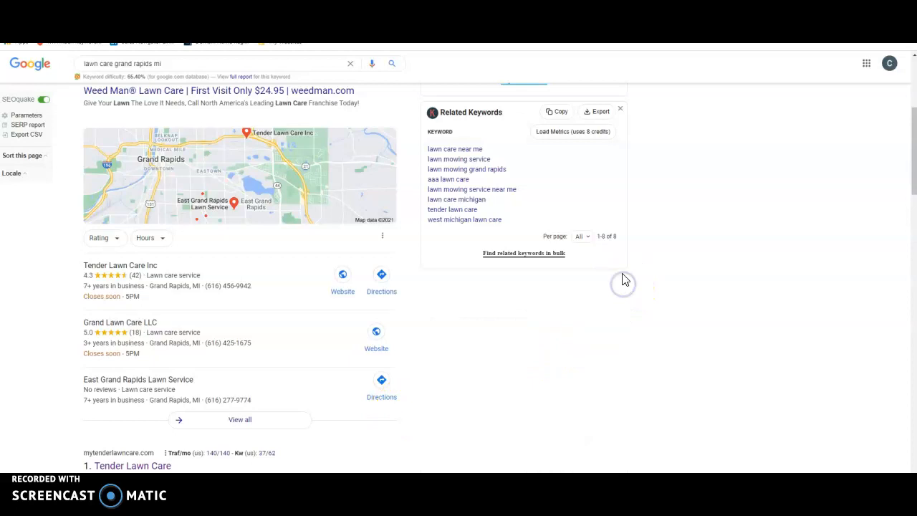
- Dismiss Related Keywords, review local map listings, then search 'Evergreen Lawn Care & Snowplowing'
{"action": "left_click", "coordinate": [620, 108]}
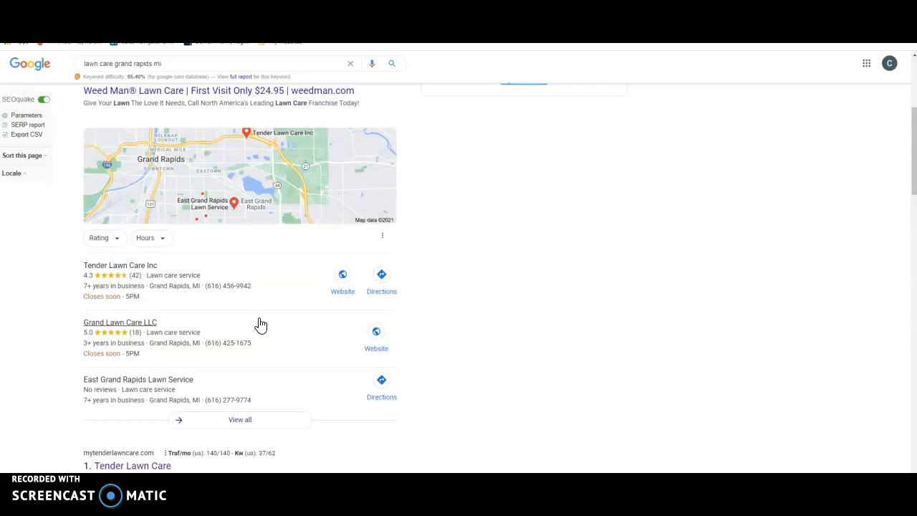
{"action": "mouse_move", "coordinate": [163, 101]}
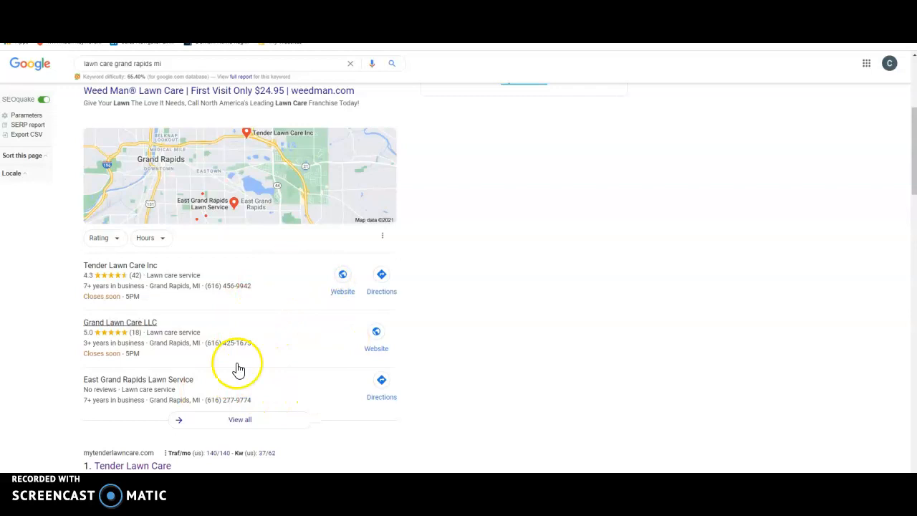
{"action": "mouse_move", "coordinate": [299, 299]}
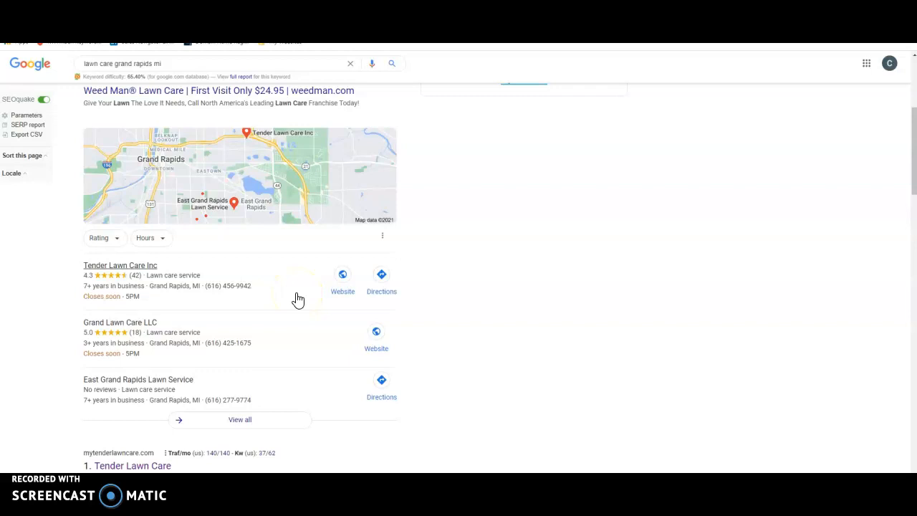
{"action": "scroll", "scroll_direction": "down", "scroll_amount": 3}
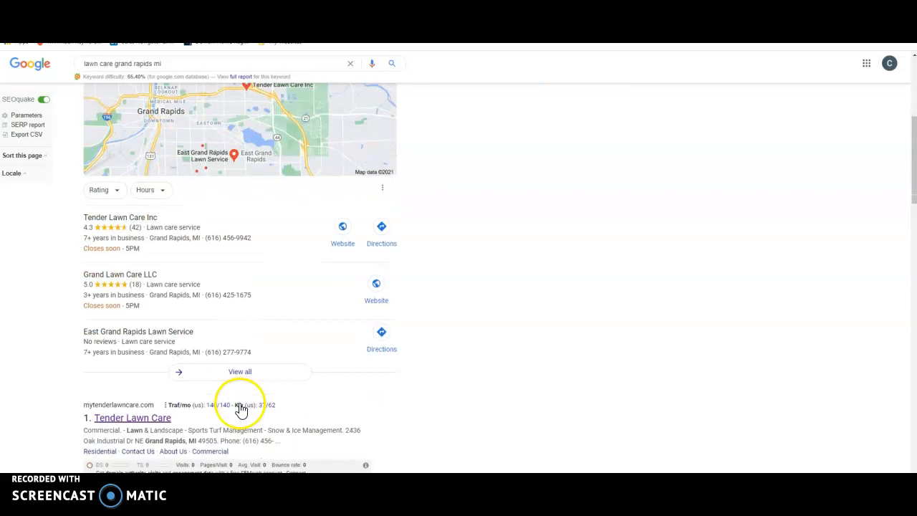
{"action": "scroll", "scroll_direction": "down", "scroll_amount": 3}
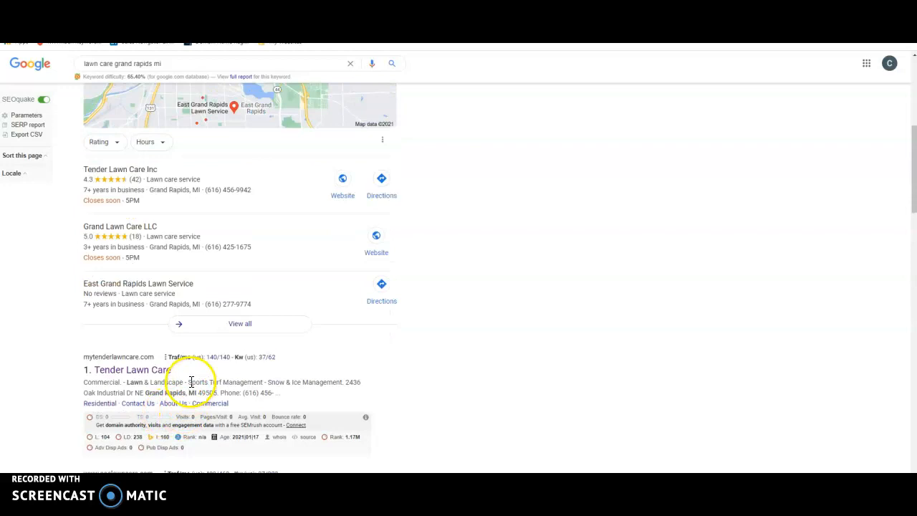
{"action": "mouse_move", "coordinate": [246, 406]}
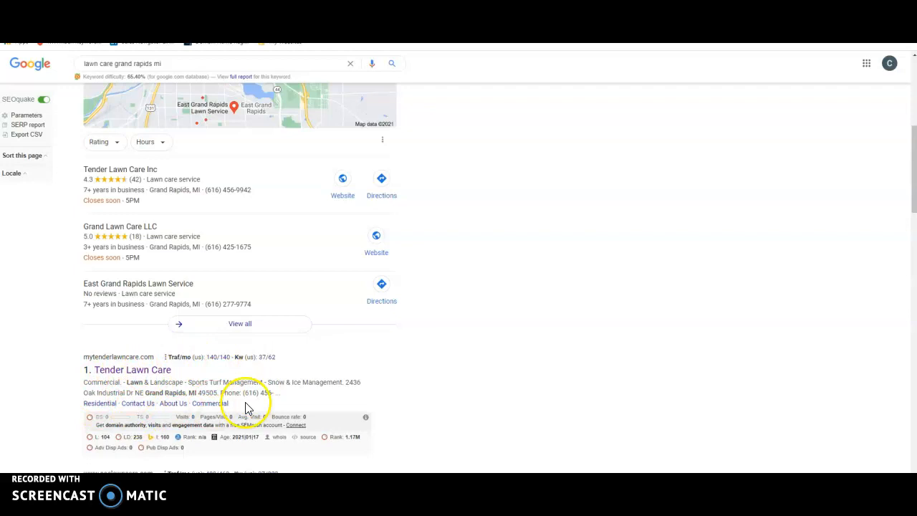
{"action": "mouse_move", "coordinate": [262, 182]}
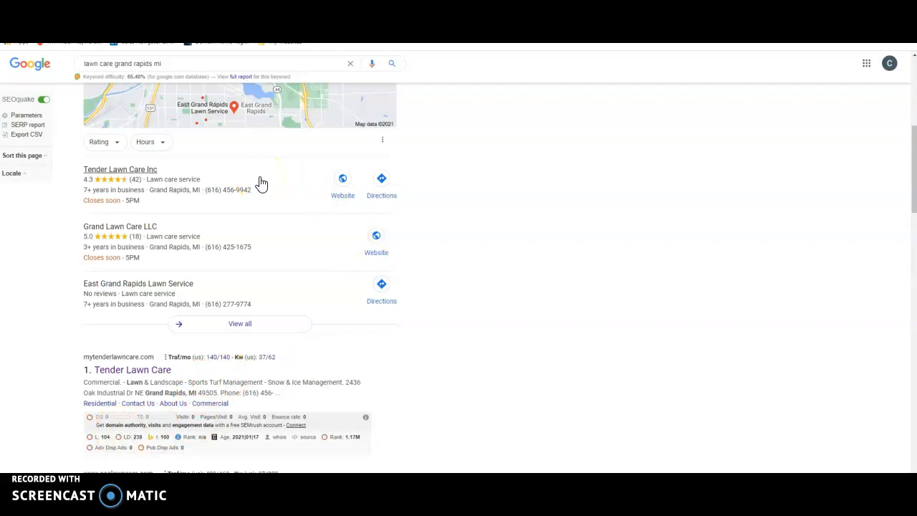
{"action": "scroll", "scroll_direction": "down", "scroll_amount": 3}
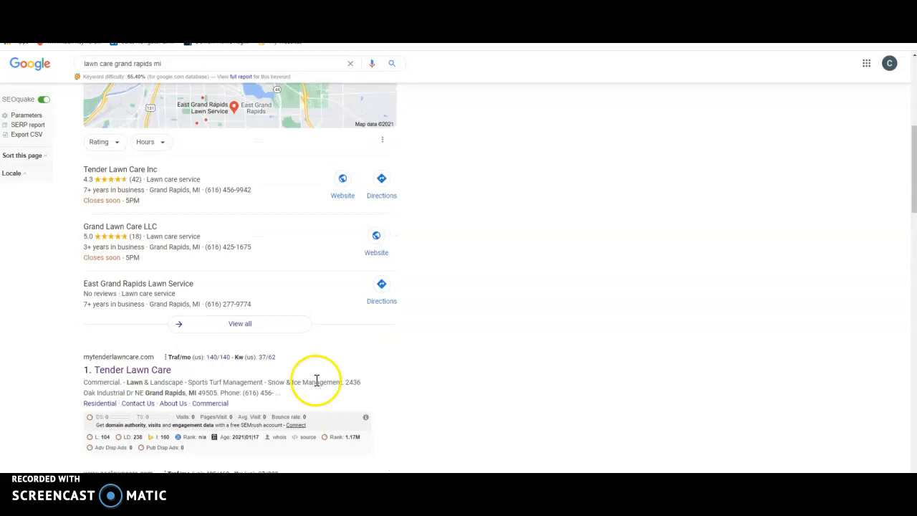
{"action": "type", "text": "Evergreen Lawn Care & Snowplowing"}
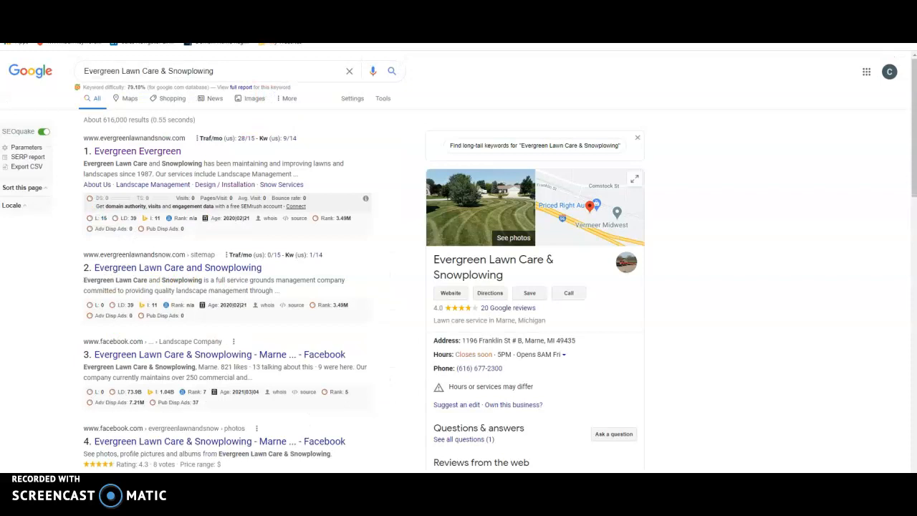
- Scroll the Evergreen Lawn Care & Snowplowing results toward its knowledge panel photos
{"action": "scroll", "scroll_direction": "down", "scroll_amount": 3}
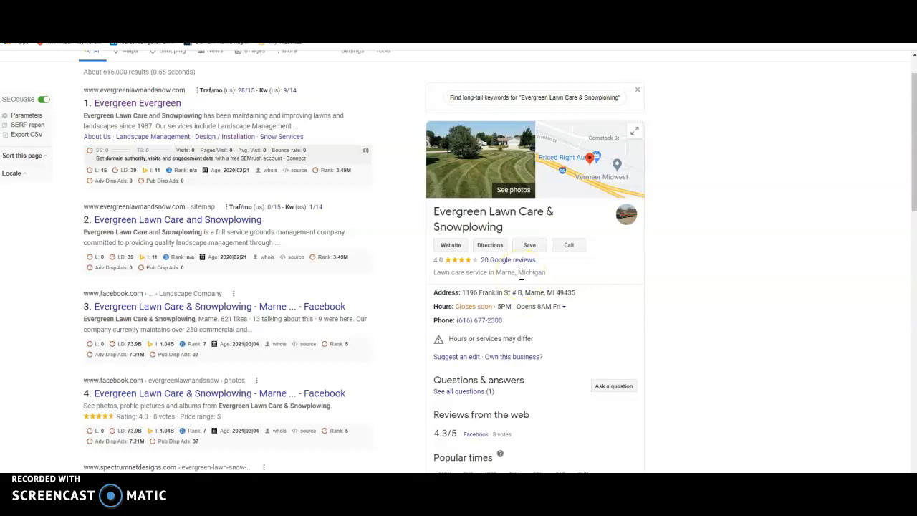
{"action": "mouse_move", "coordinate": [500, 338]}
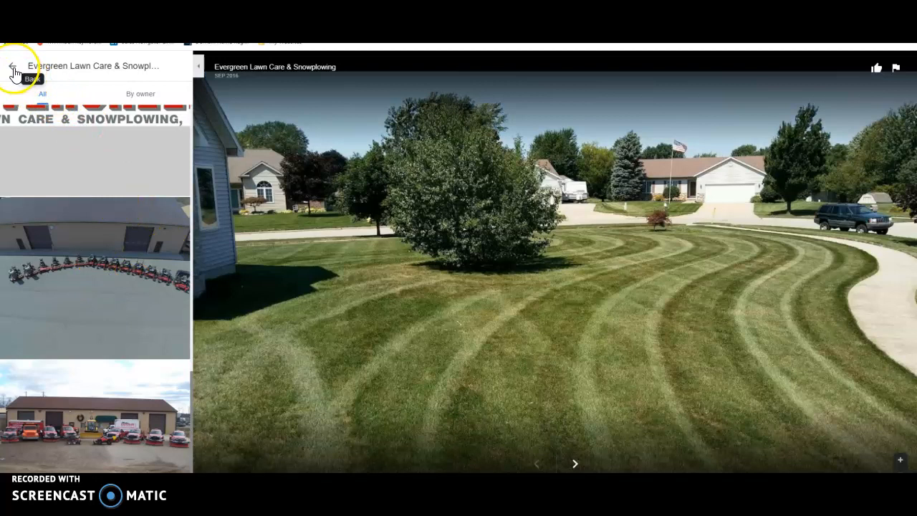
- Exit the business photo viewer for the Ahrefs evergreenlawnandsnow.com keywords report
{"action": "left_click", "coordinate": [13, 67]}
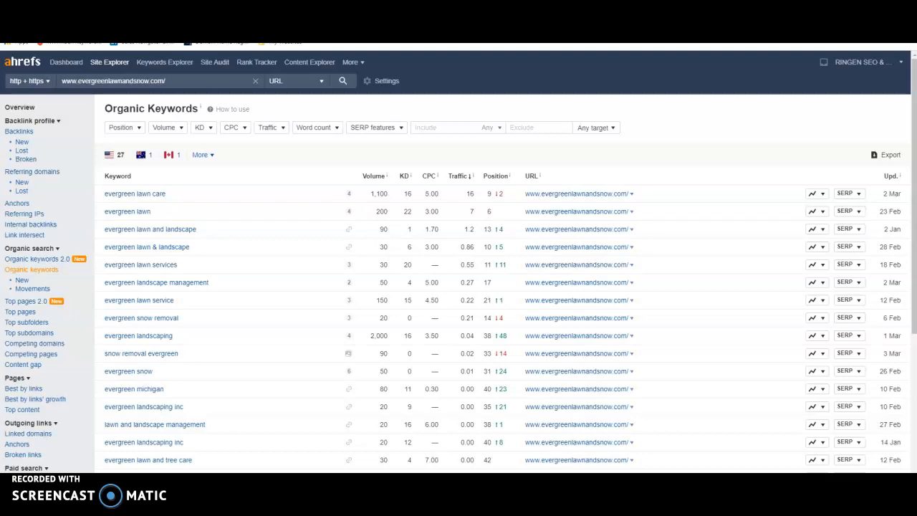
- Show the Site Explorer overview: DR 3.9, 23 backlinks, 14 referring domains
{"action": "left_click", "coordinate": [19, 107]}
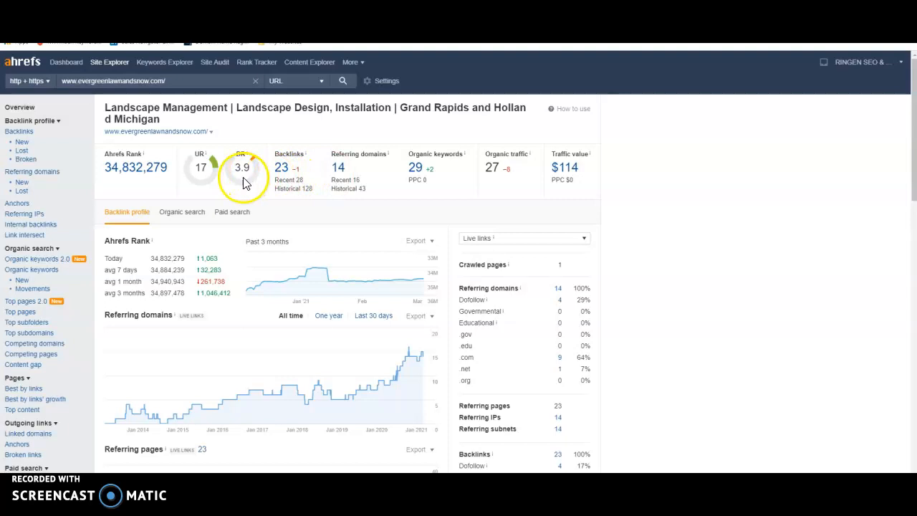
- Highlight the DR gauge, then switch back to the Evergreen Lawn Care homepage
{"action": "double_click", "coordinate": [242, 167]}
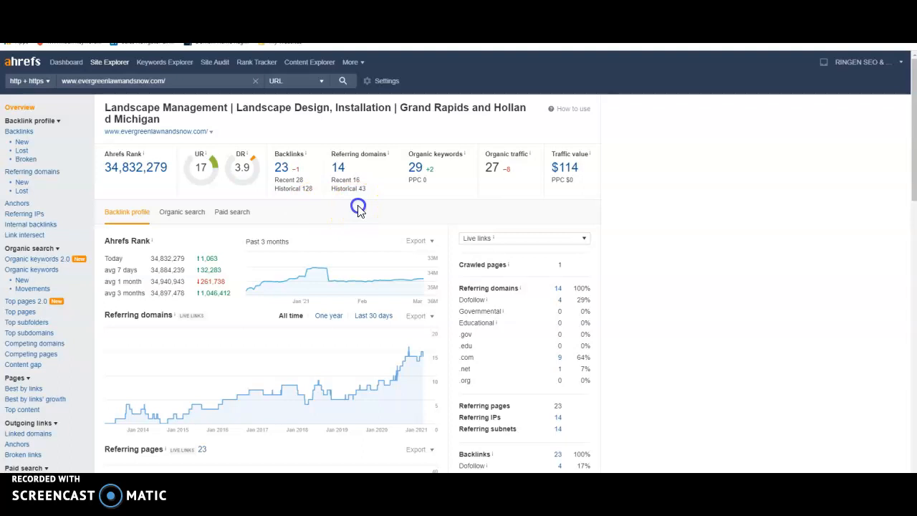
{"action": "left_click", "coordinate": [157, 131]}
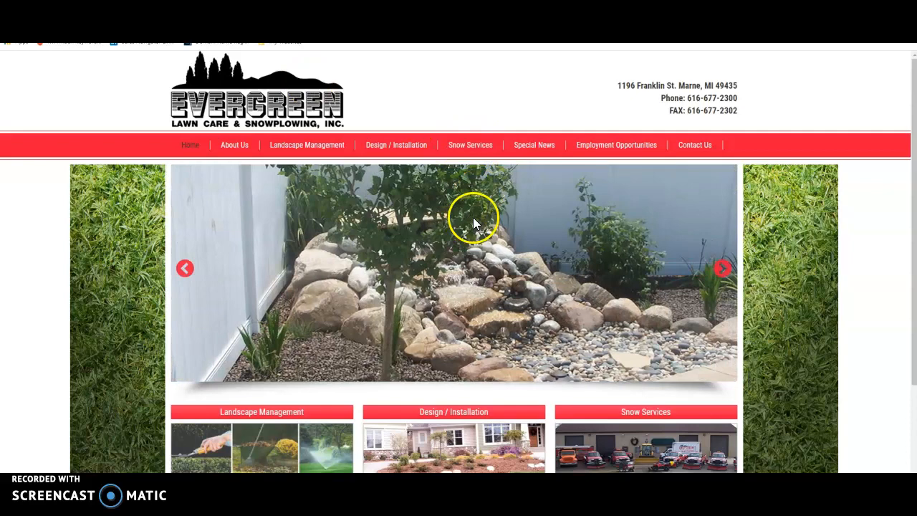